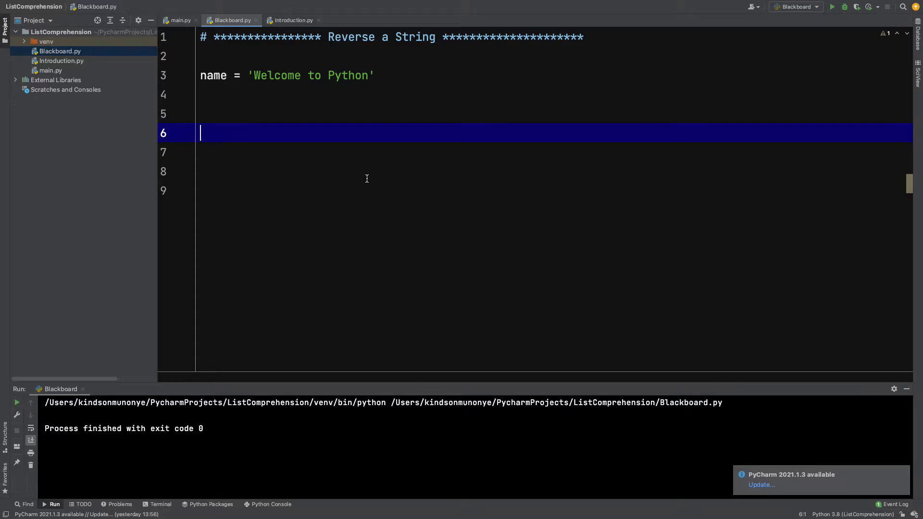
mouse_move(267, 127)
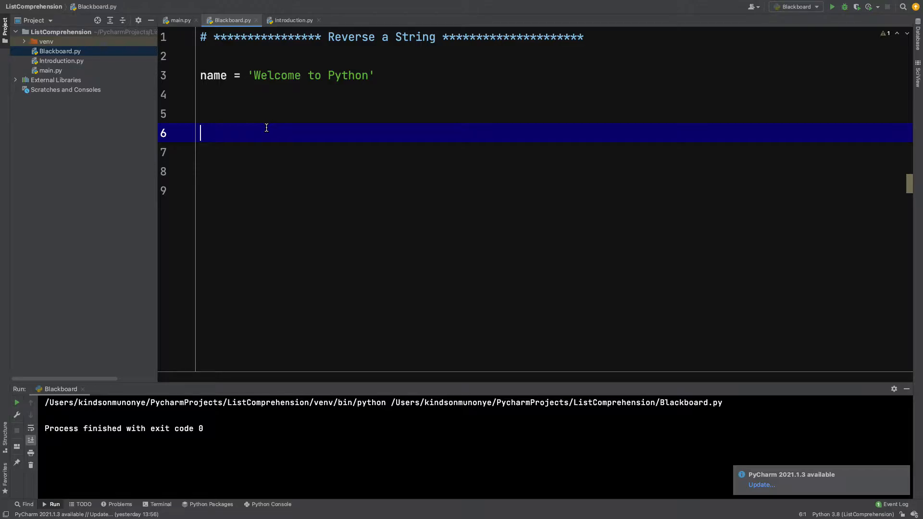
Step: Write name2 = list(name) and print(name2), then run to list the characters
text(name = list)
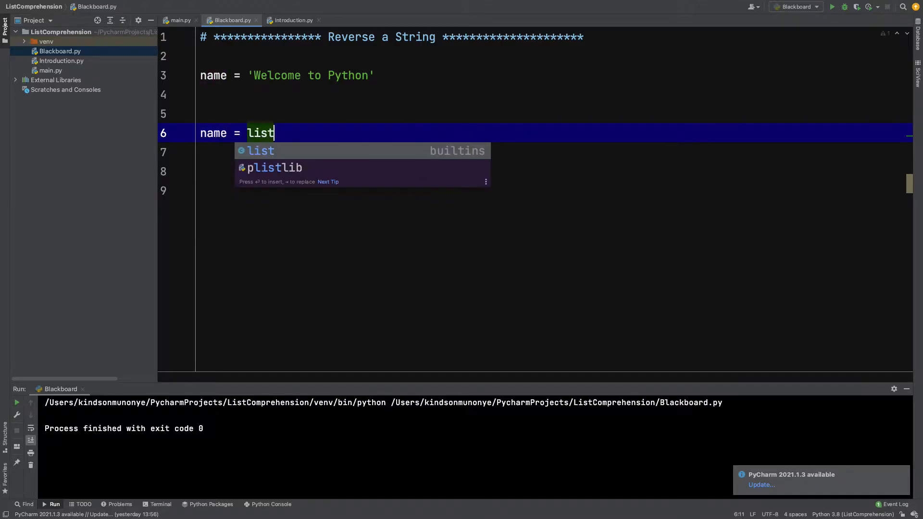
text((name))
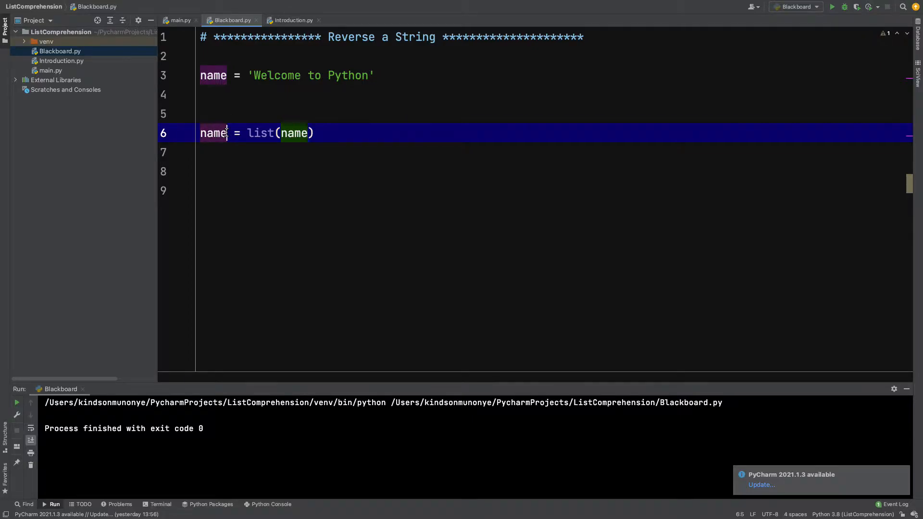
text(2)
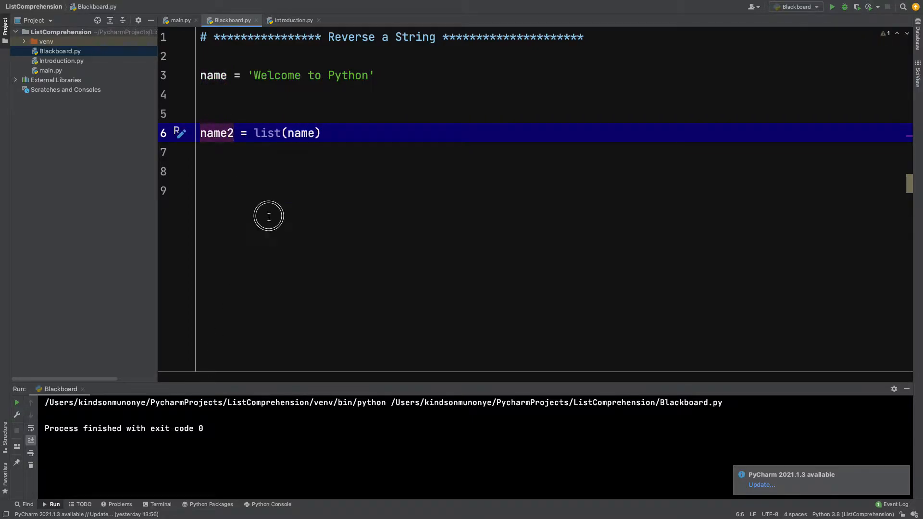
text(print())
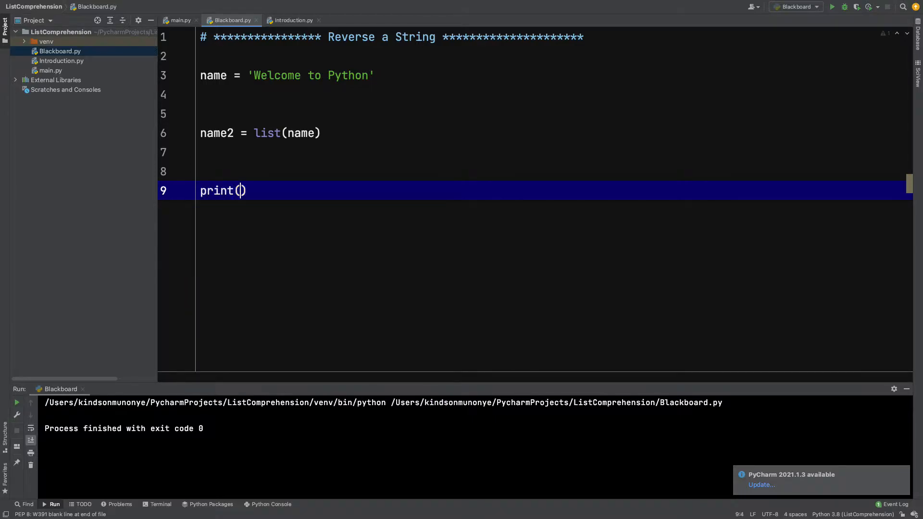
text(name)
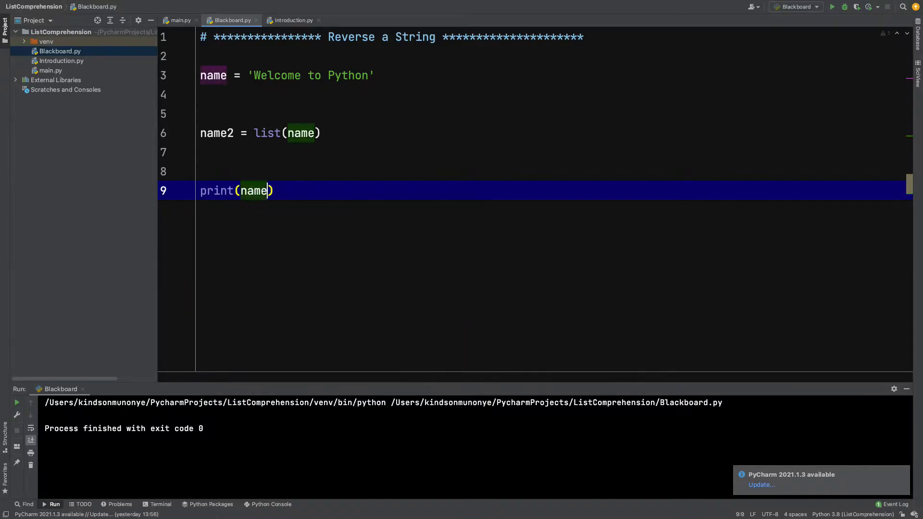
text(2)
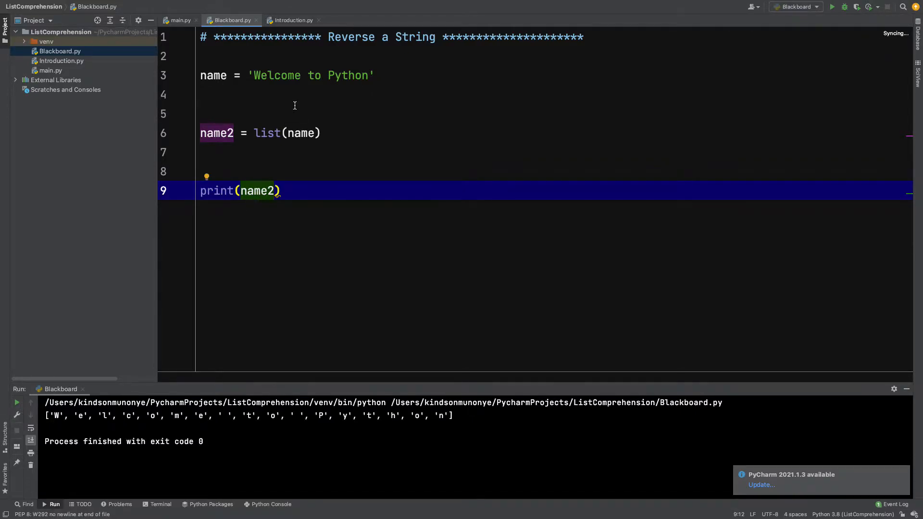
click(280, 190)
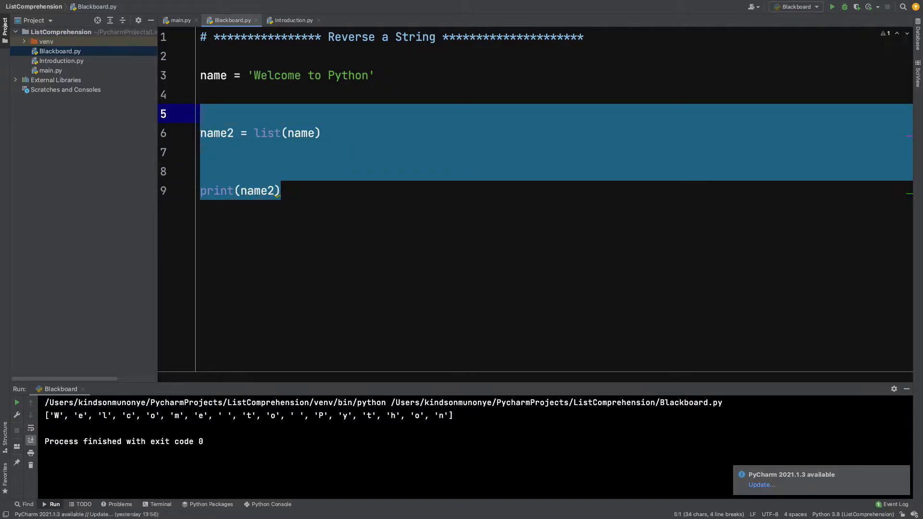
Step: Replace the list lines with the reversing slice name2 = name[::-1]
key(Delete)
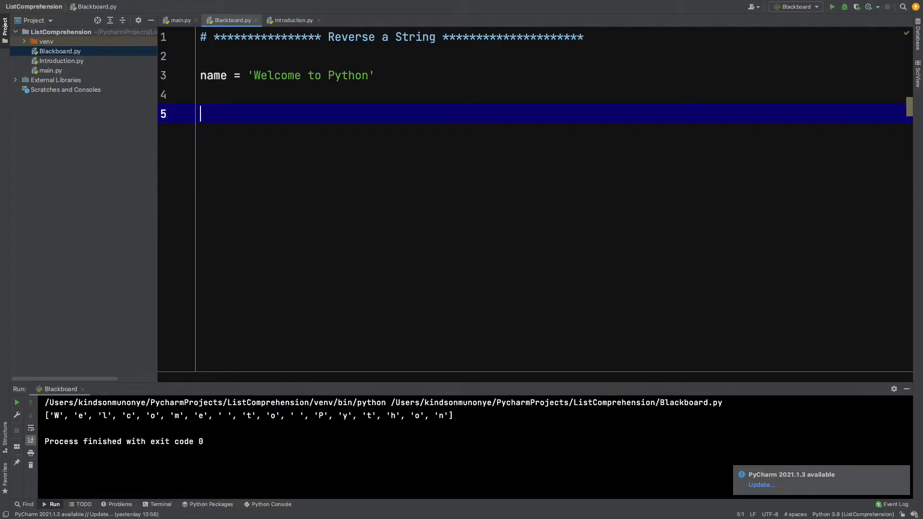
text(anme)
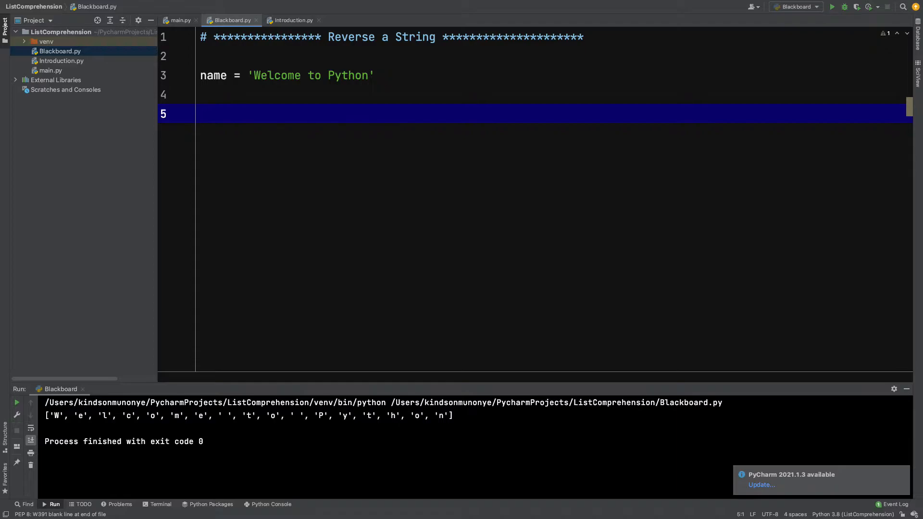
text(ma)
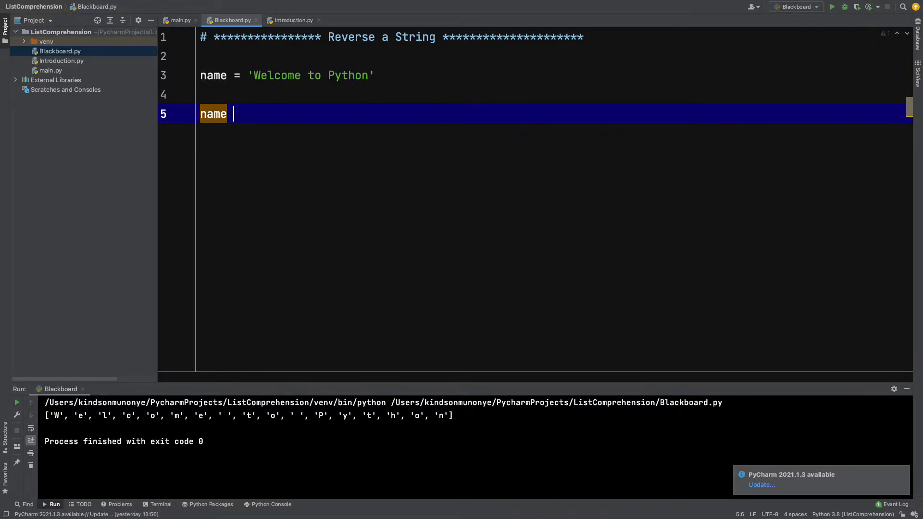
text(=)
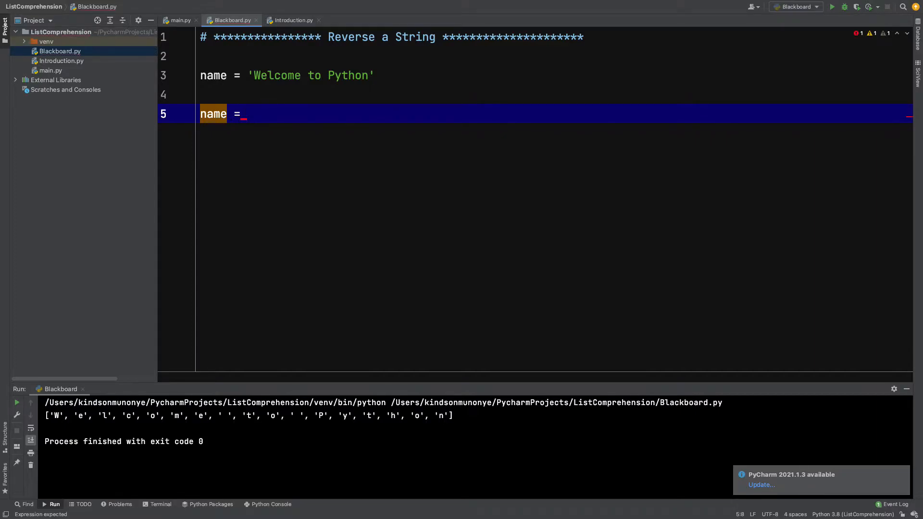
text(name[])
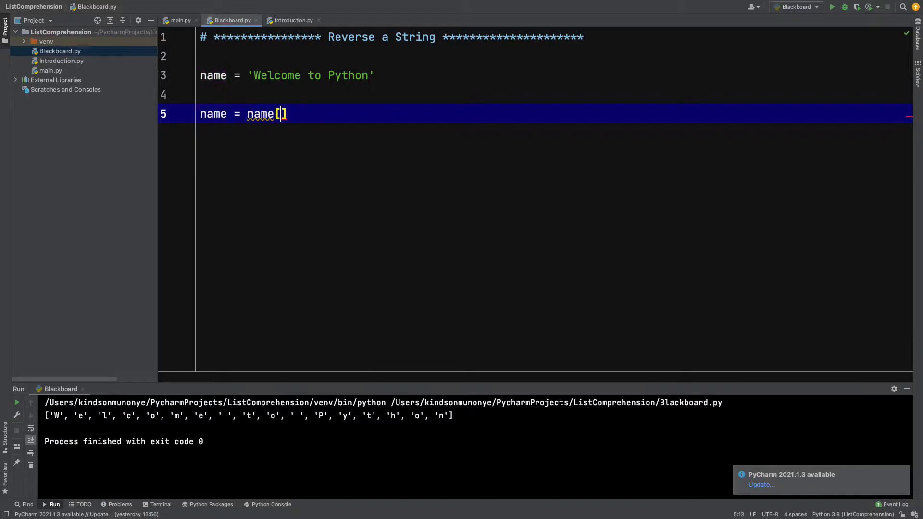
text(::1)
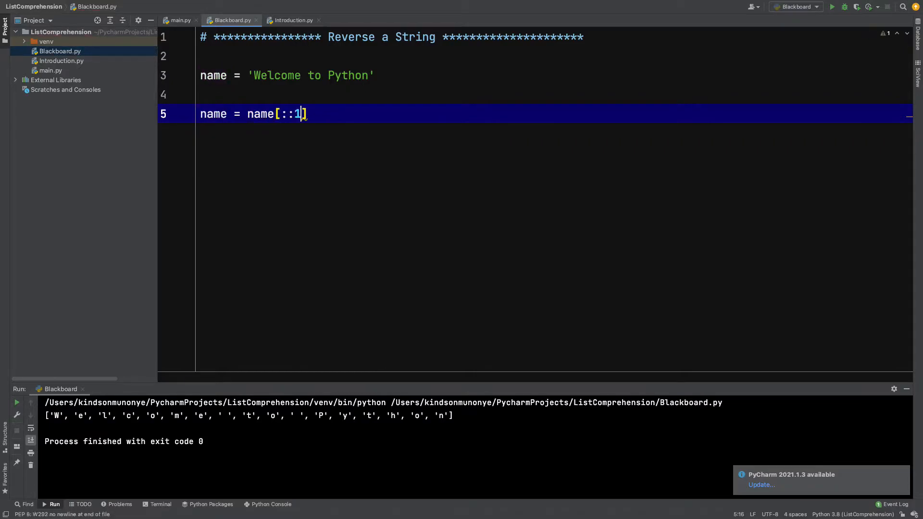
text(-)
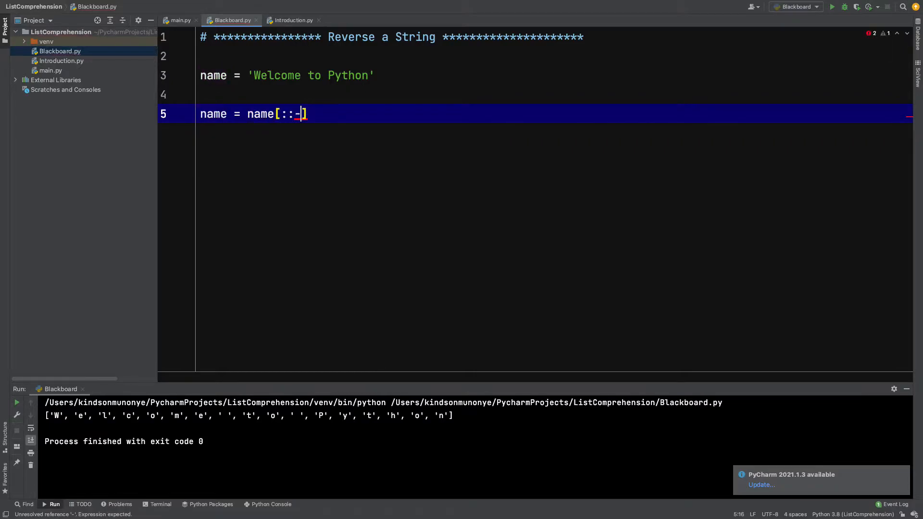
text(1)
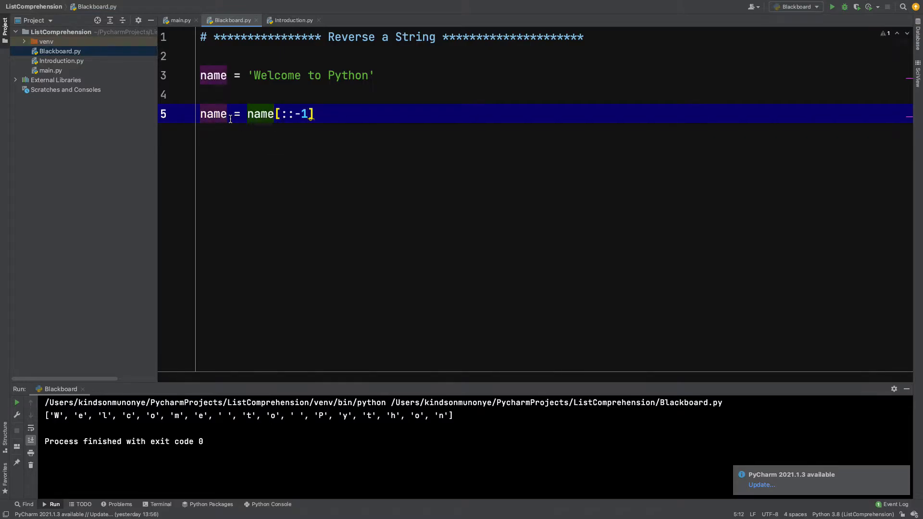
text(2)
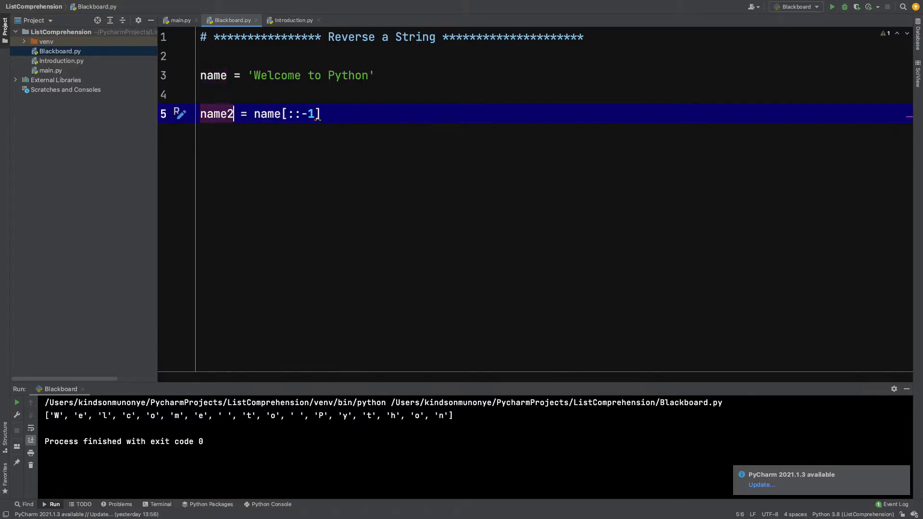
Step: Add print(name2) and run so the console shows 'nohtyP ot emocleW'
click(353, 114)
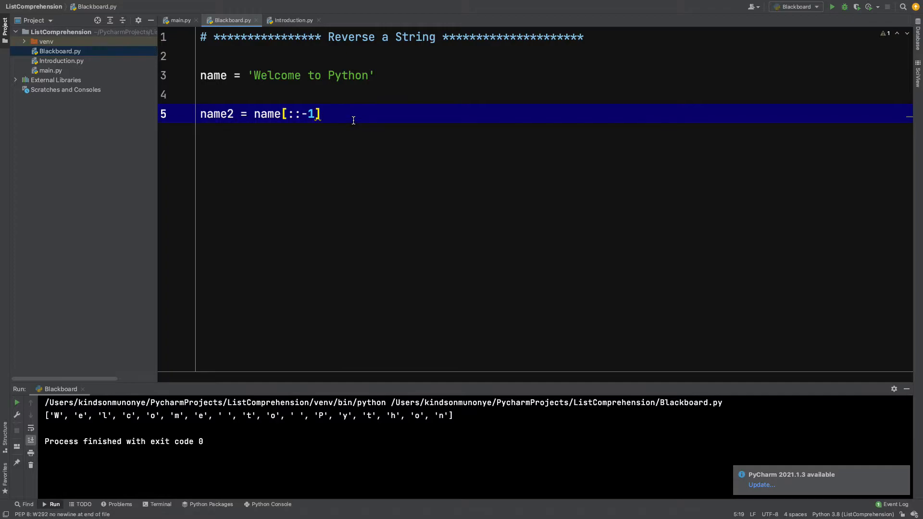
text(rint()
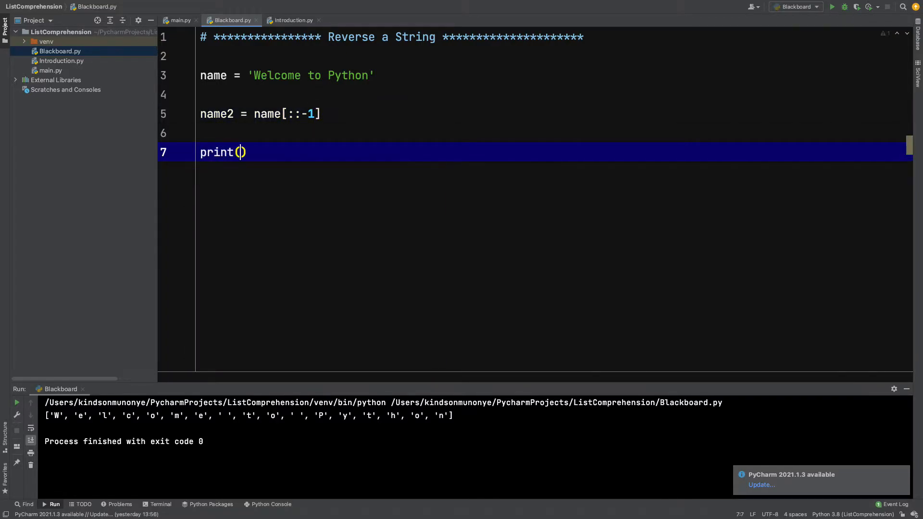
text(name2)
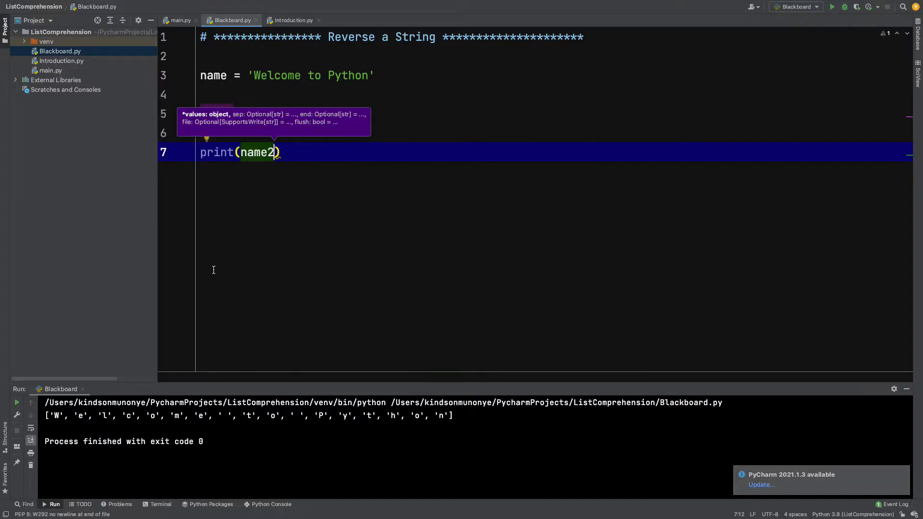
click(832, 7)
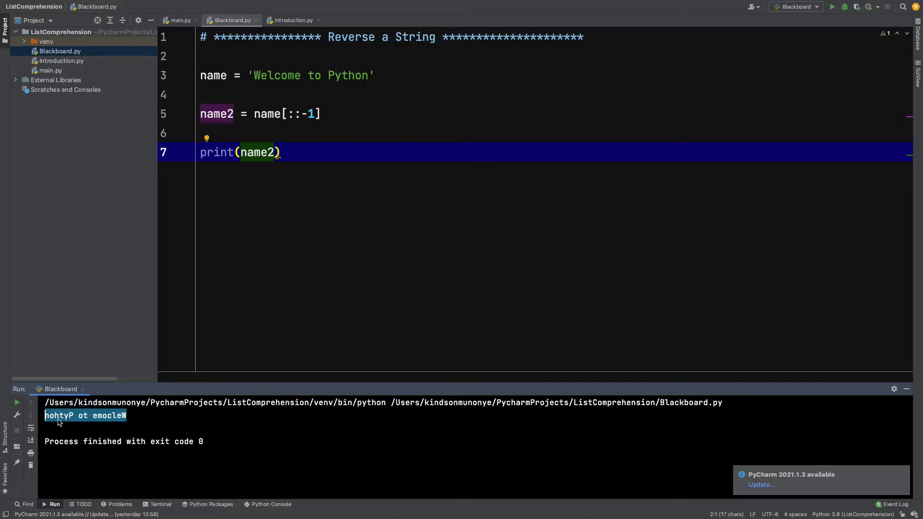
click(59, 415)
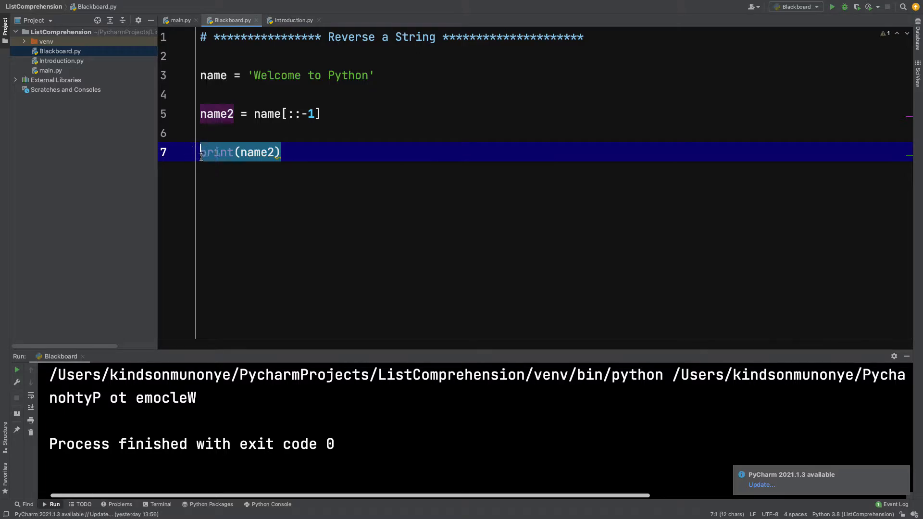
Step: Replace the slice lines with nameList = list(name) below the string
key(Delete)
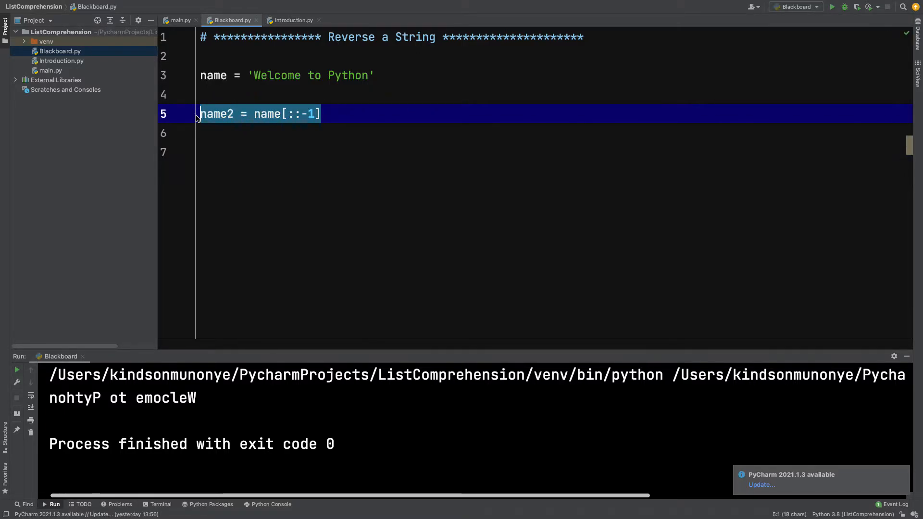
key(Delete)
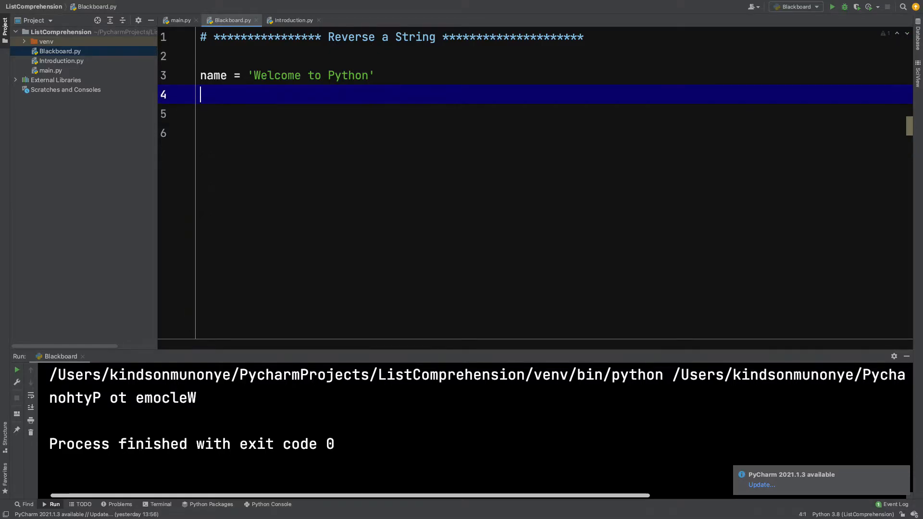
text(name)
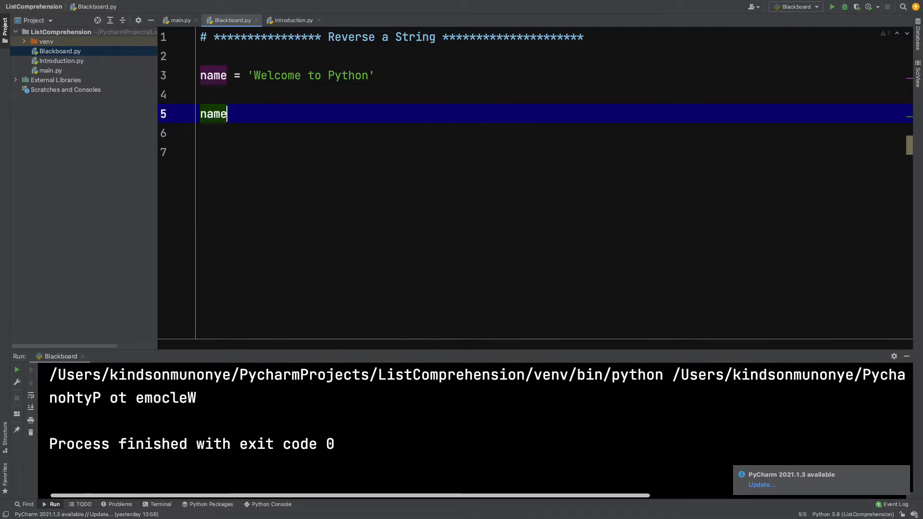
text(List = l)
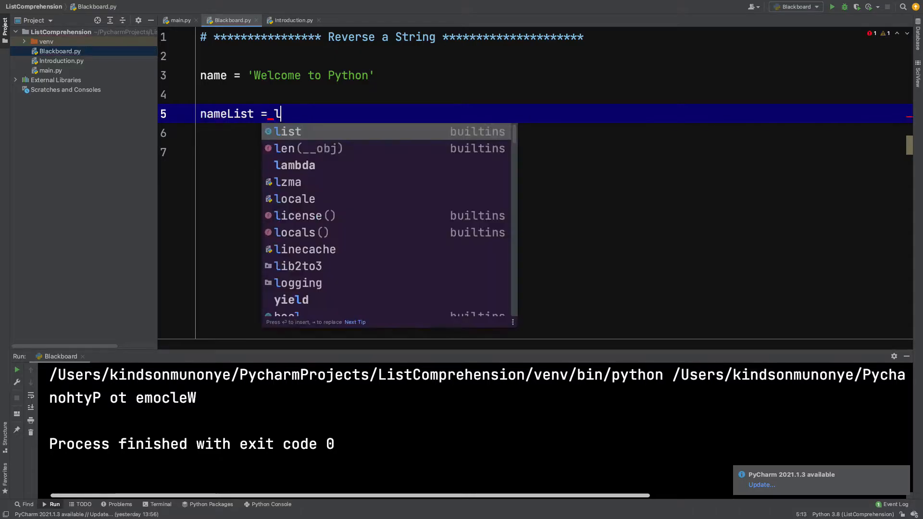
text(ist(name)
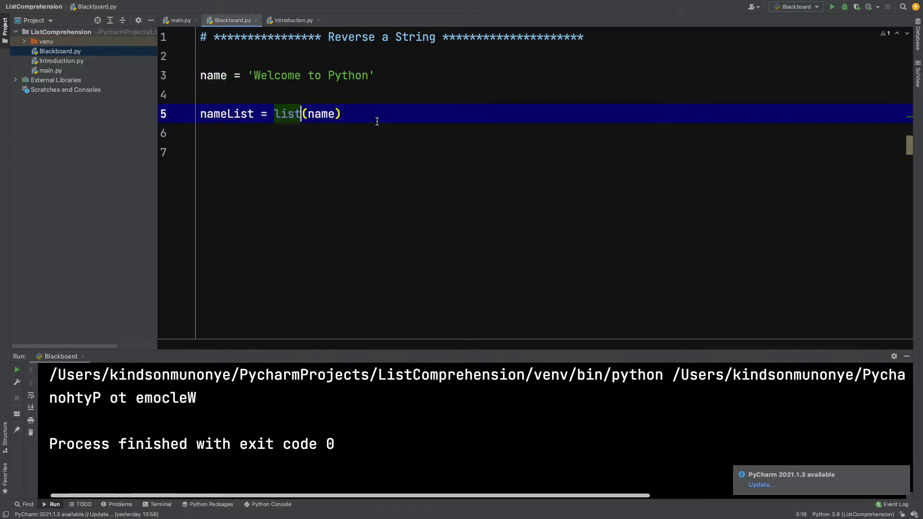
text(nameList)
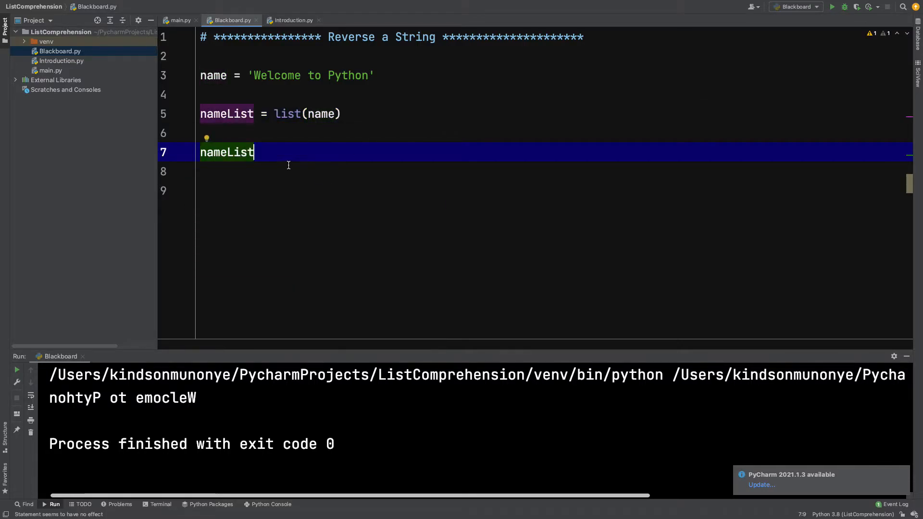
Step: Add print(nameList) and run to show the individual characters
text(pr)
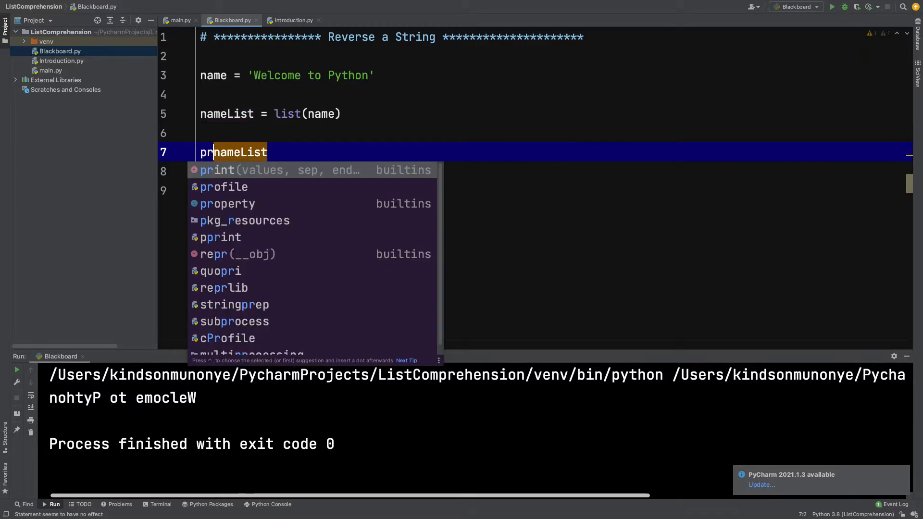
text(int()
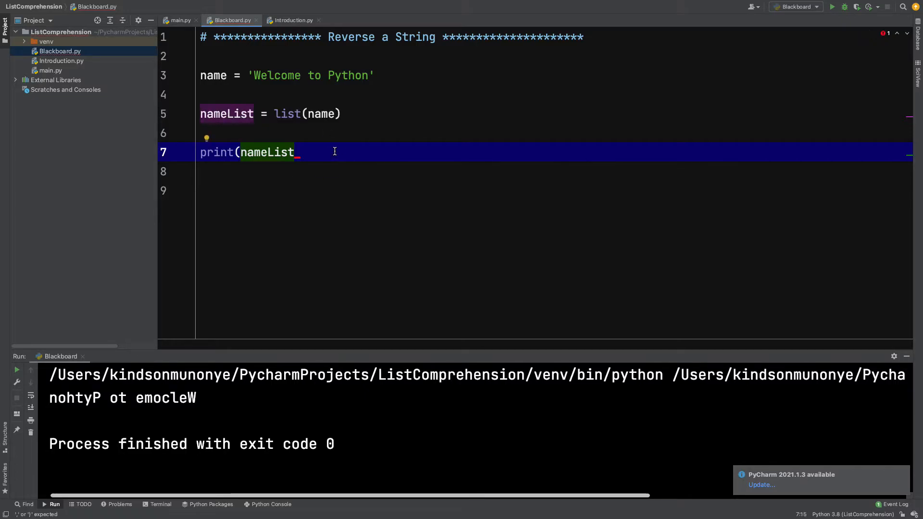
text())
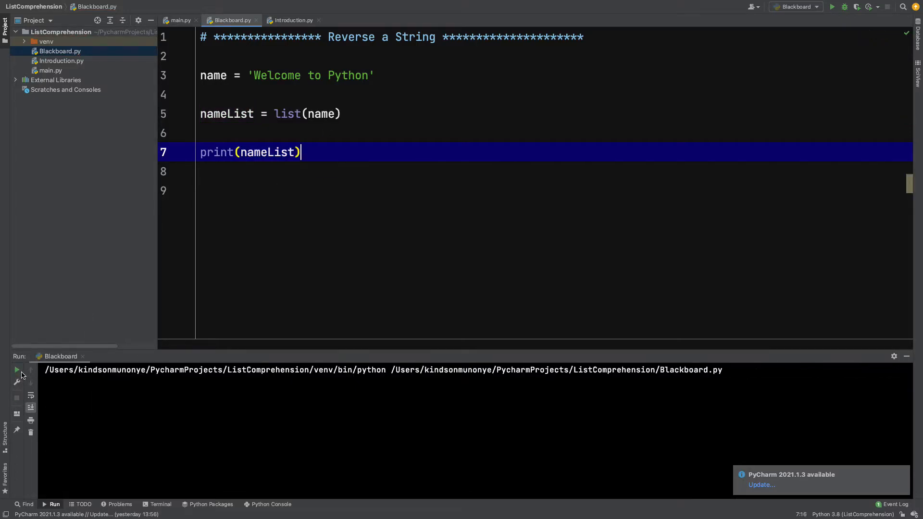
click(832, 7)
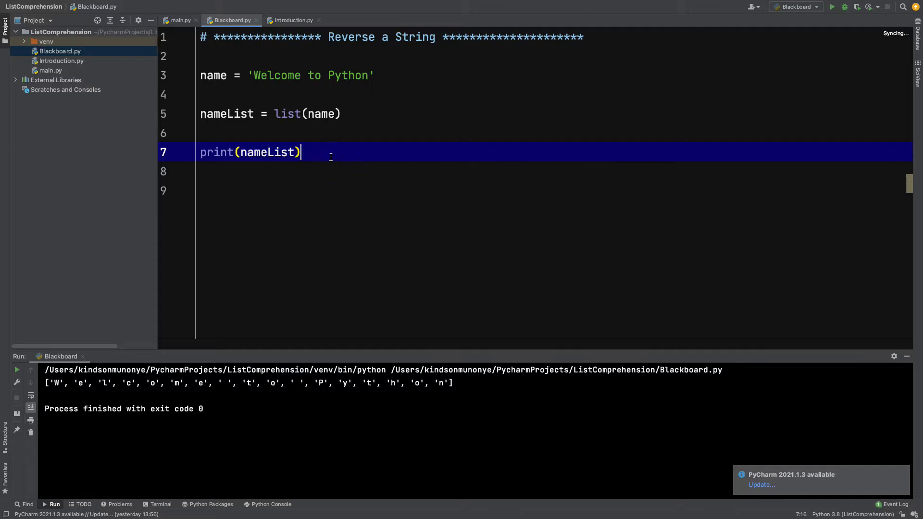
Step: Call nameList.reverse() before print(nameList) and run to show the reversed characters
double_click(216, 151)
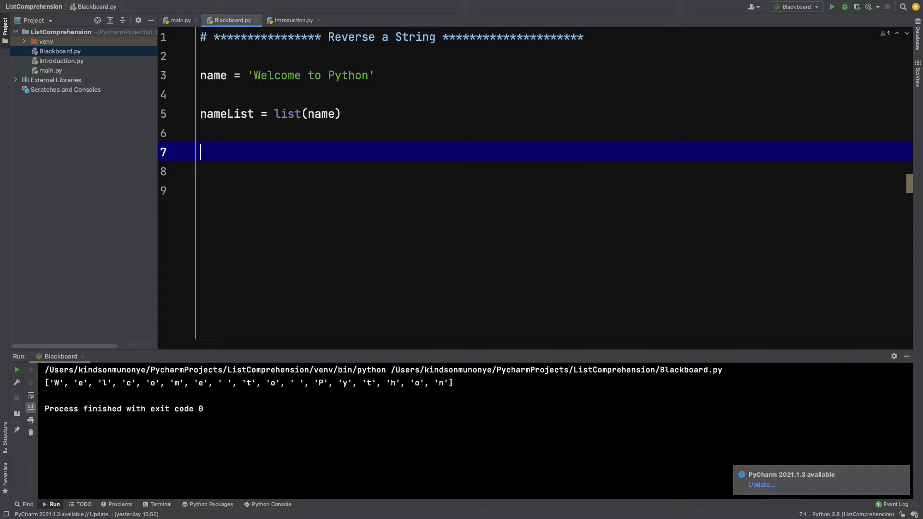
text(printI)
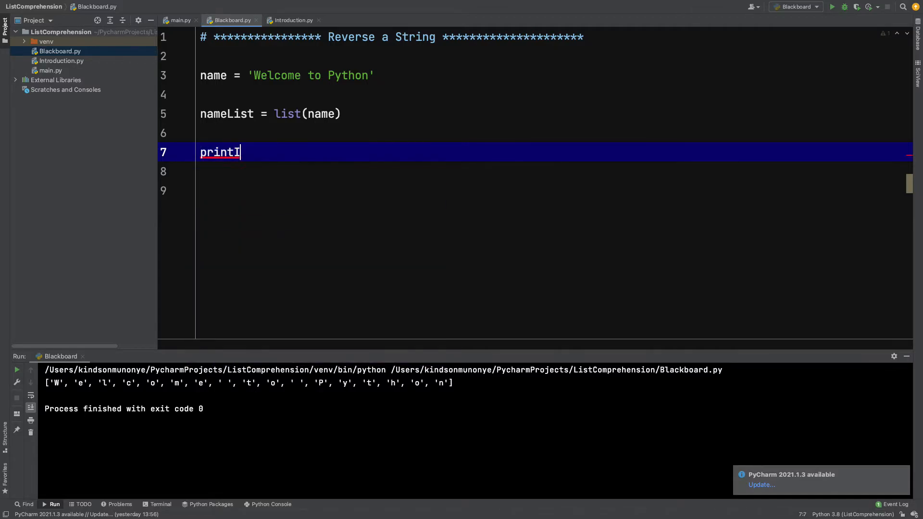
text((nameList.)
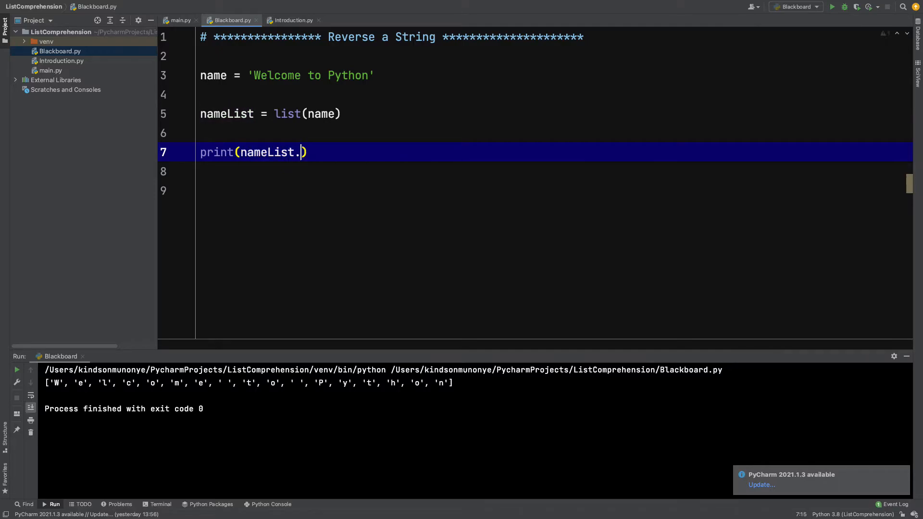
text(reverse())
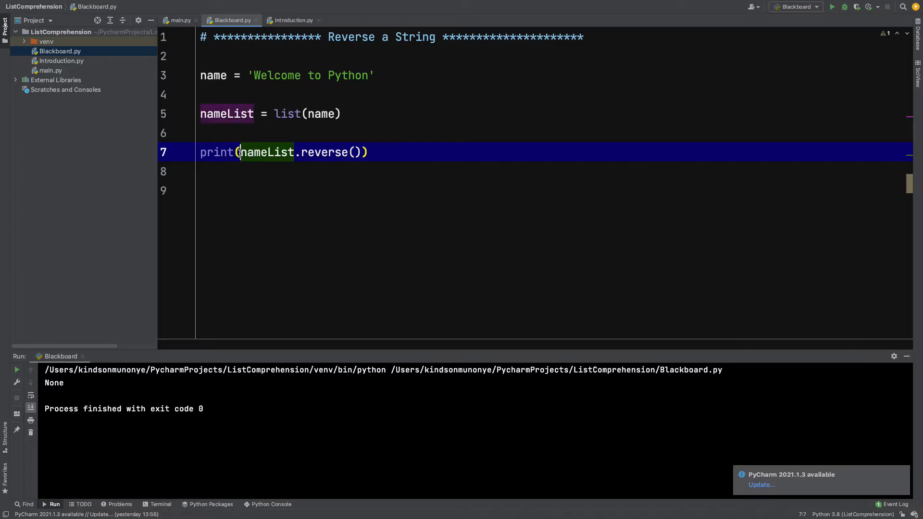
text(nameList.reverse()))
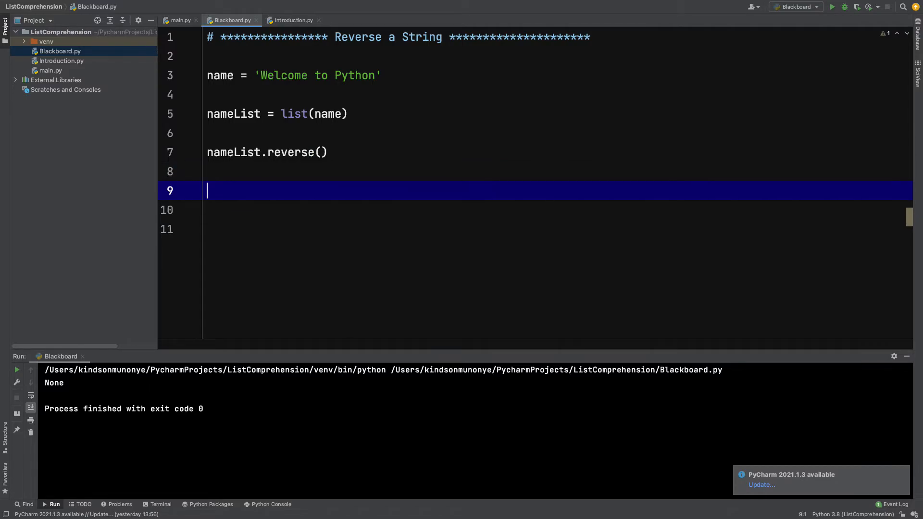
text(pr)
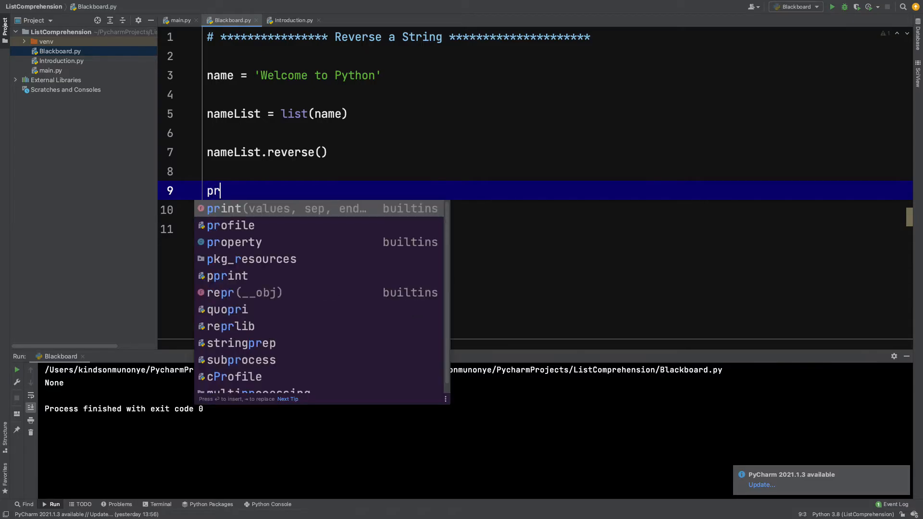
text(int(nameList)
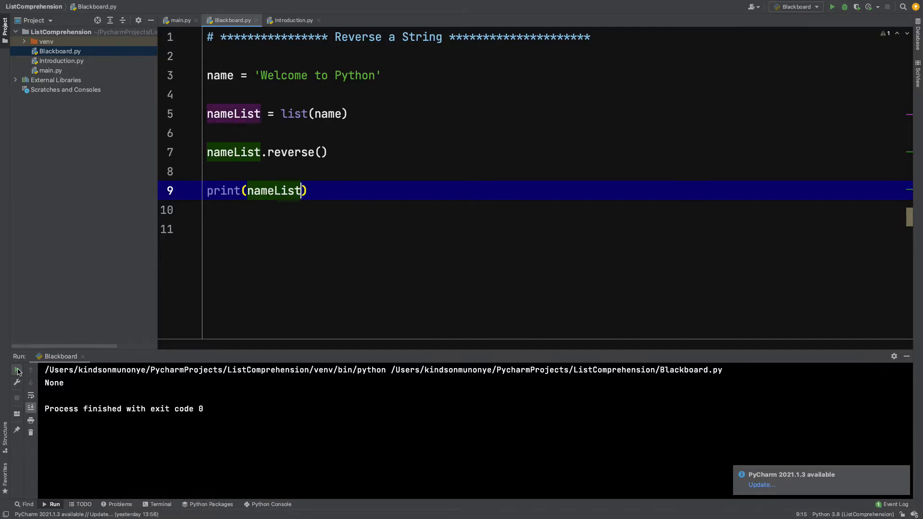
click(16, 369)
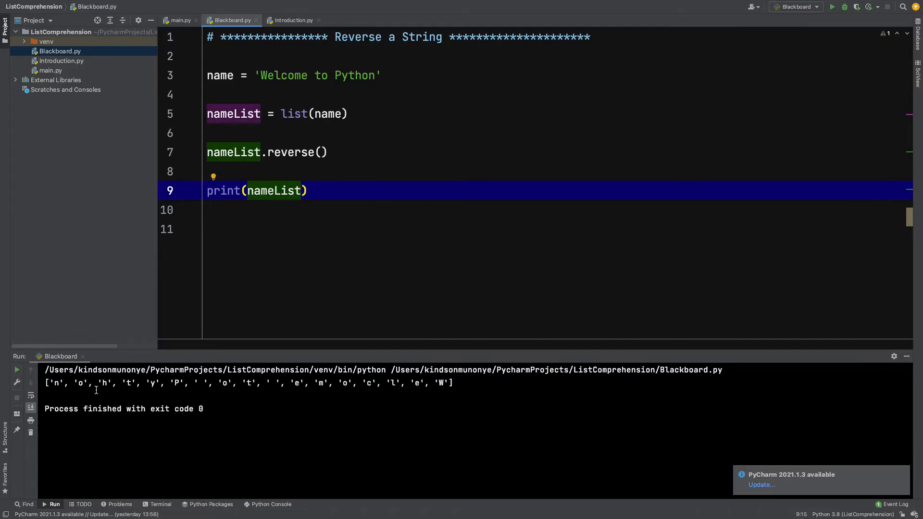
mouse_move(189, 319)
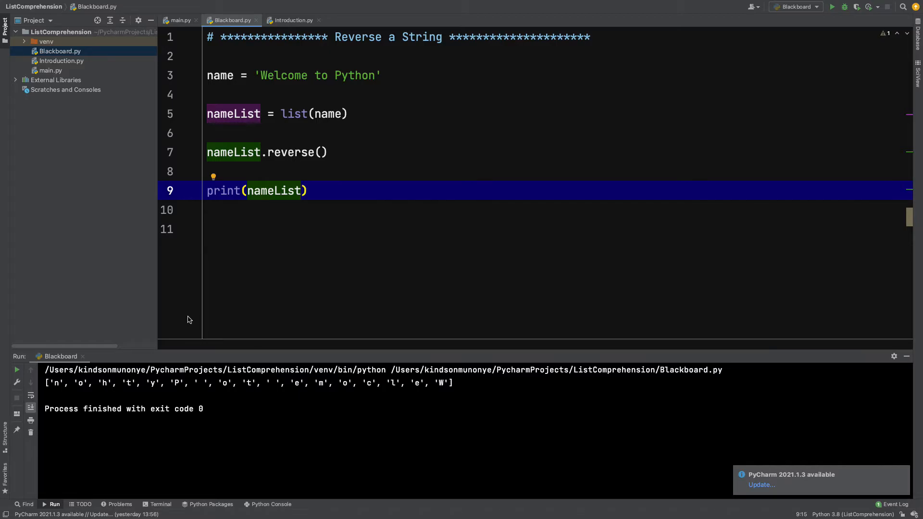
mouse_move(167, 435)
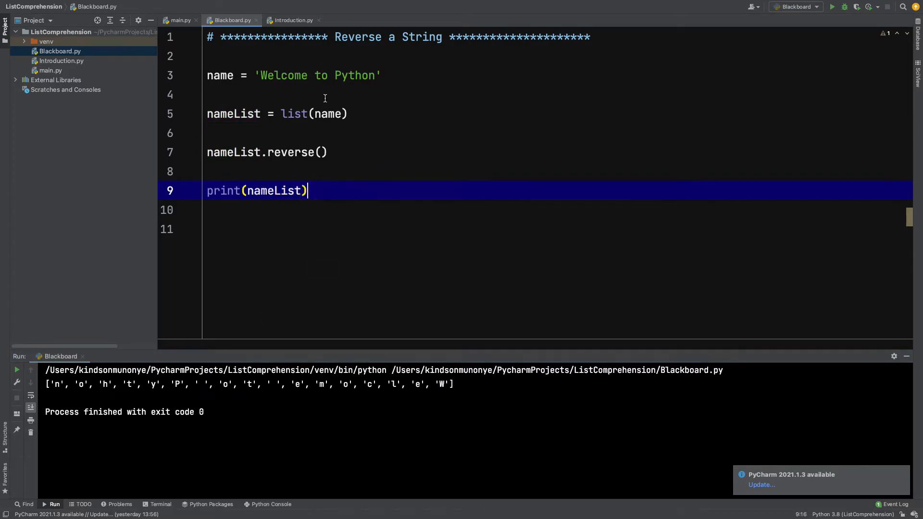
Step: Add realName = '' as an empty join separator after the reverse call
click(209, 94)
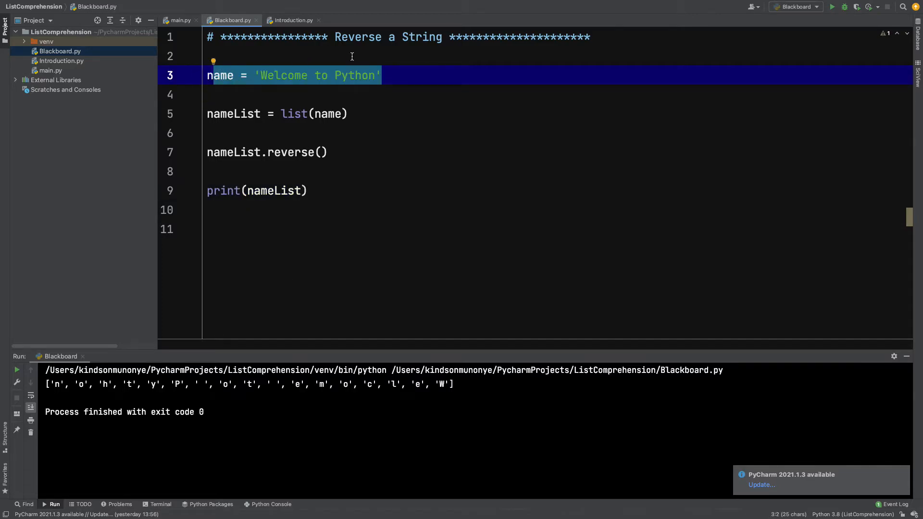
mouse_move(276, 190)
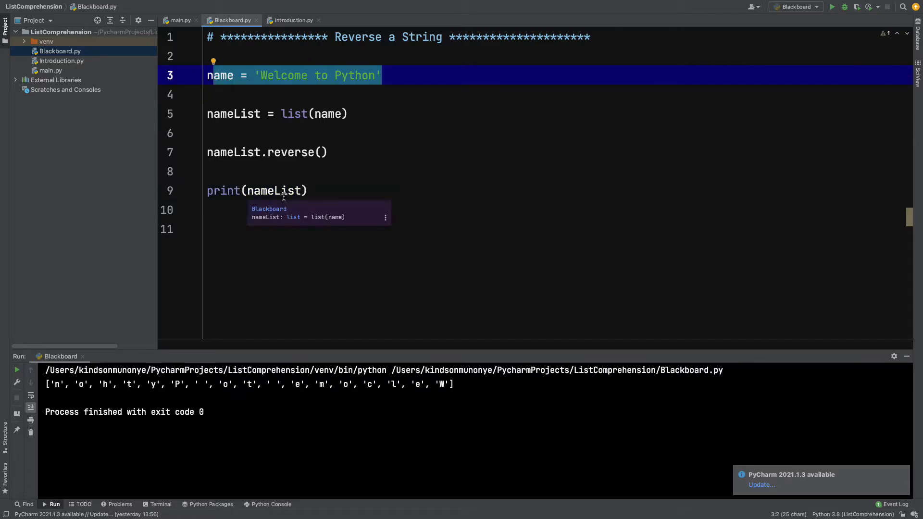
mouse_move(323, 190)
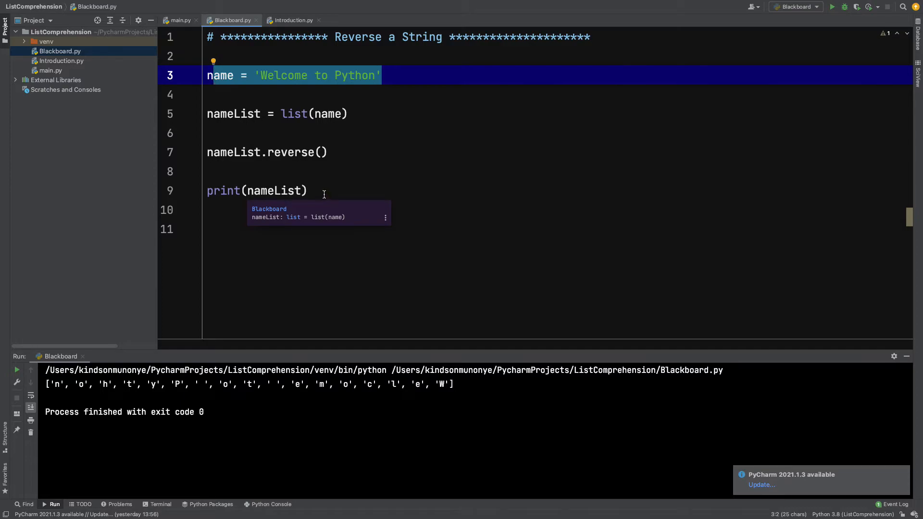
click(316, 171)
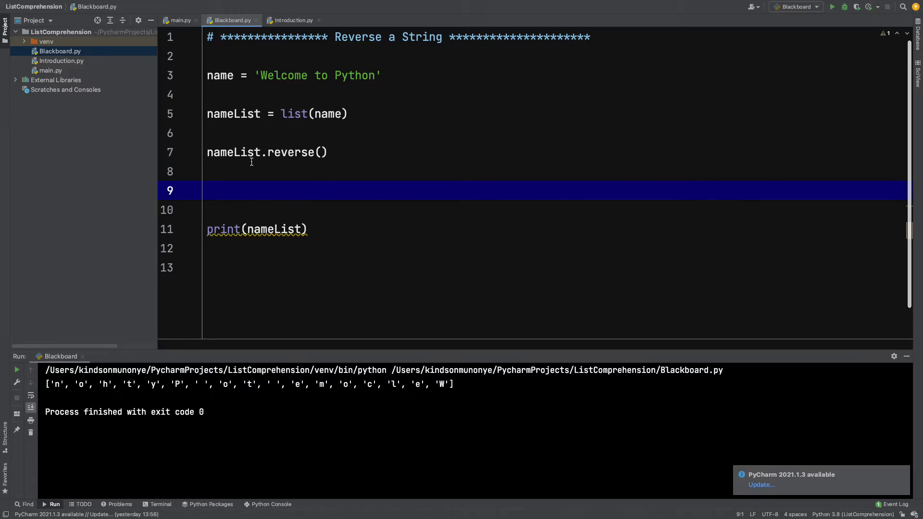
mouse_move(271, 229)
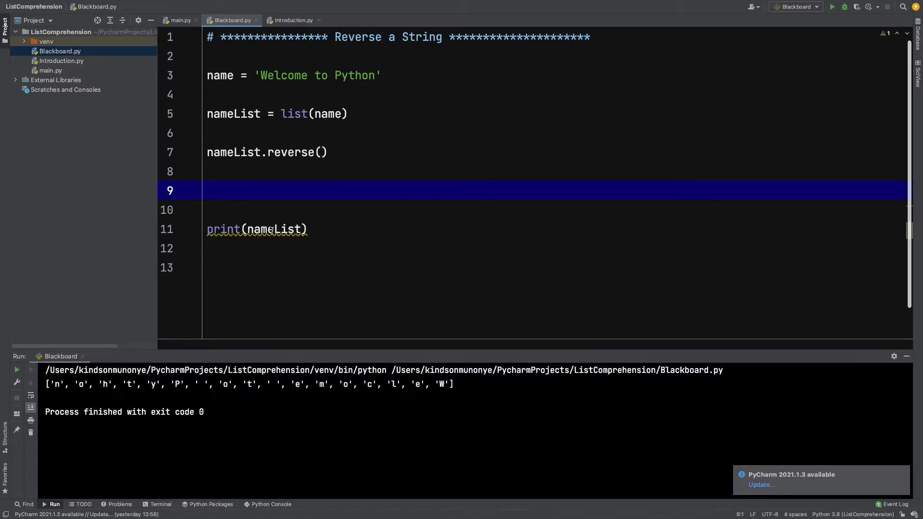
click(233, 229)
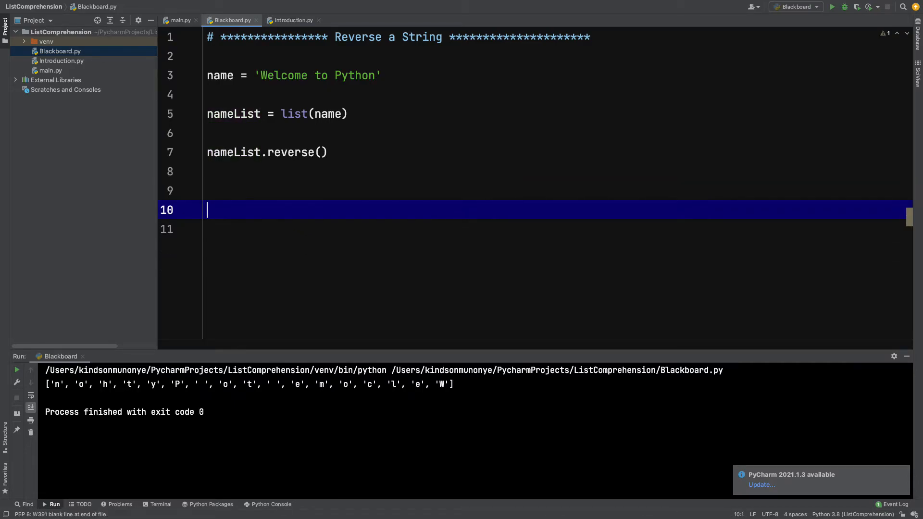
text(real)
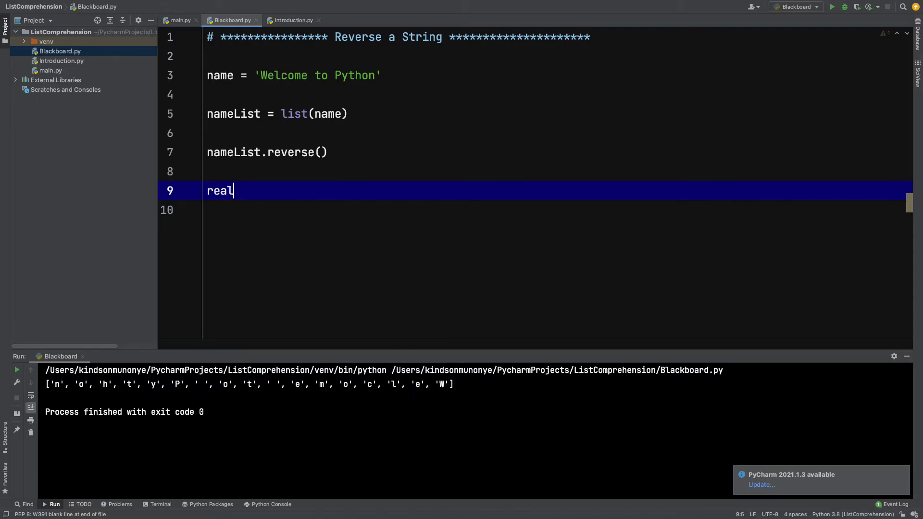
text(Name =)
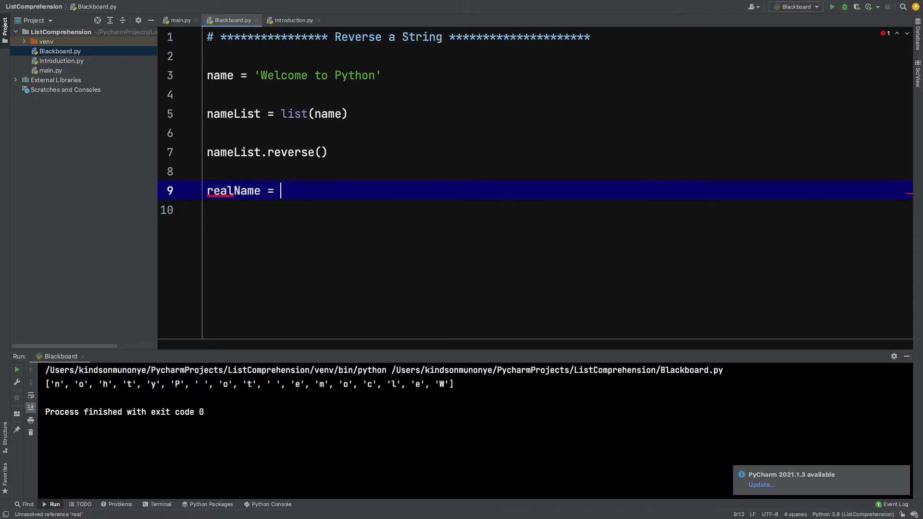
text(')
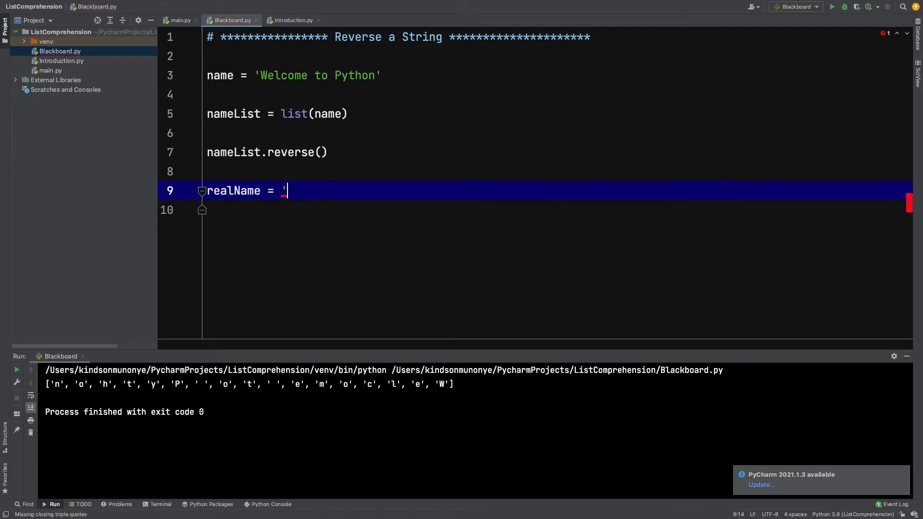
text(')
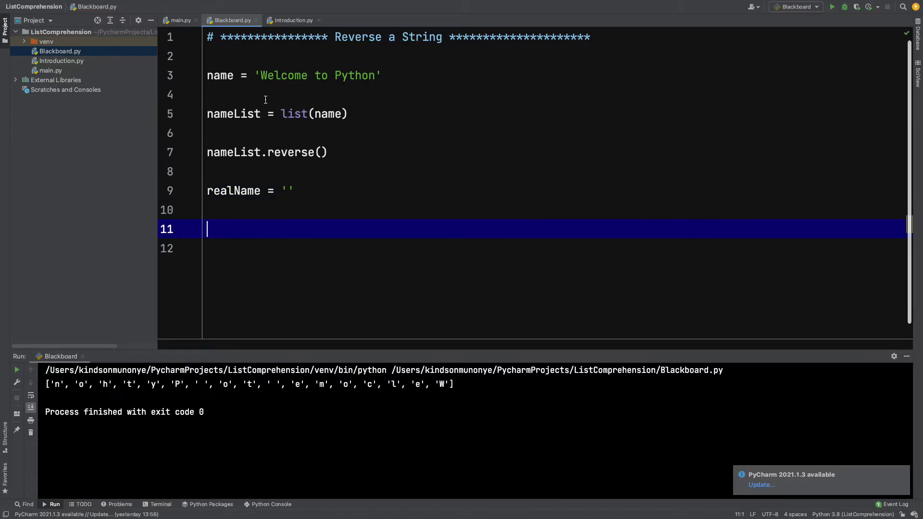
mouse_move(16, 415)
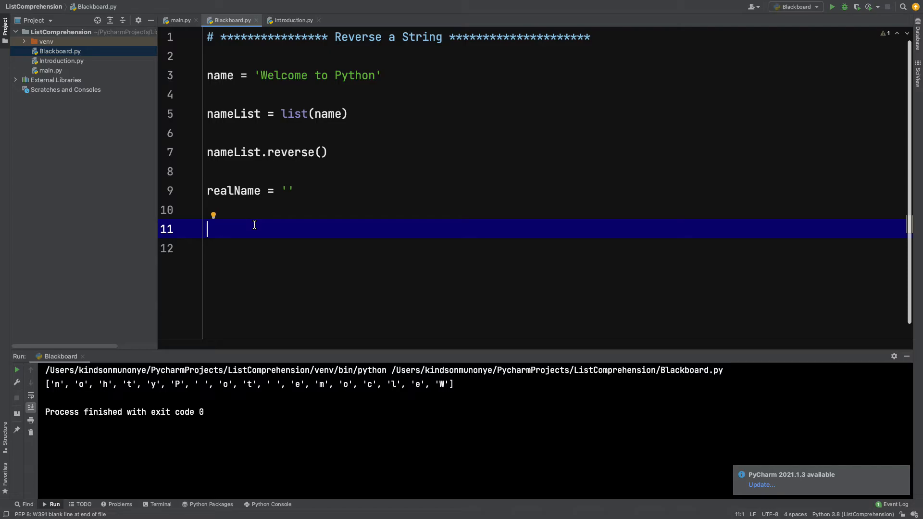
Step: Add newName = realName.join(nameList) and print(newName) at the end
text(real)
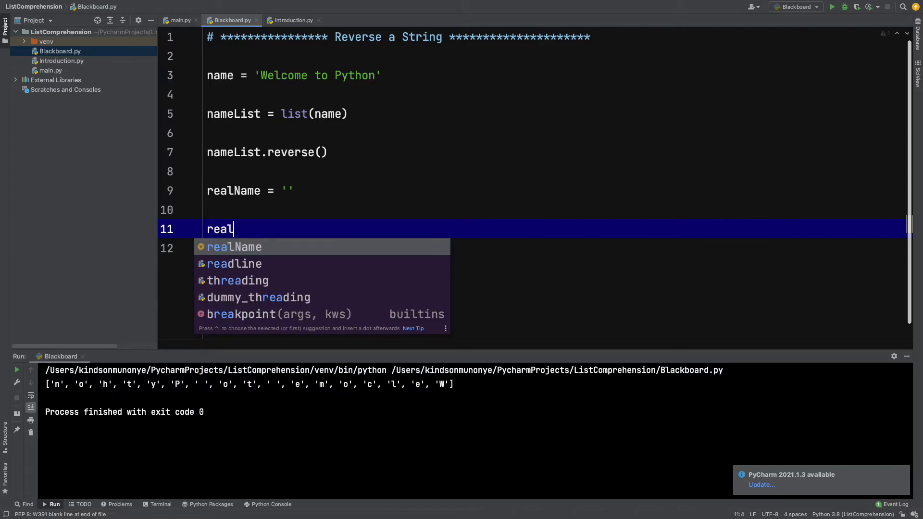
text(Name.join(nameList)
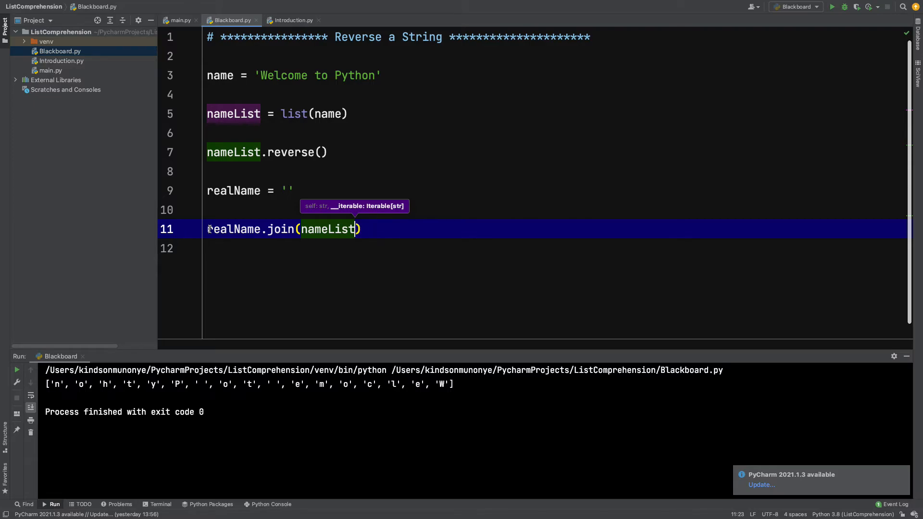
text(newName =)
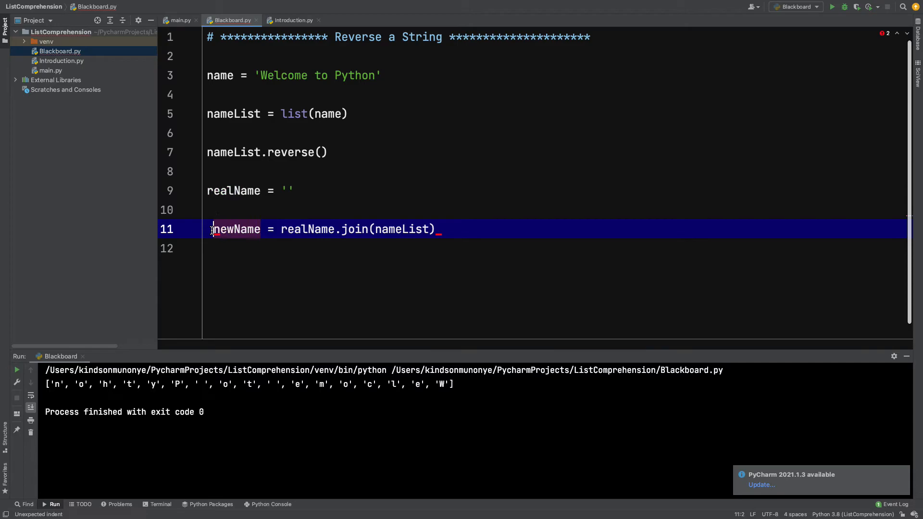
text(p)
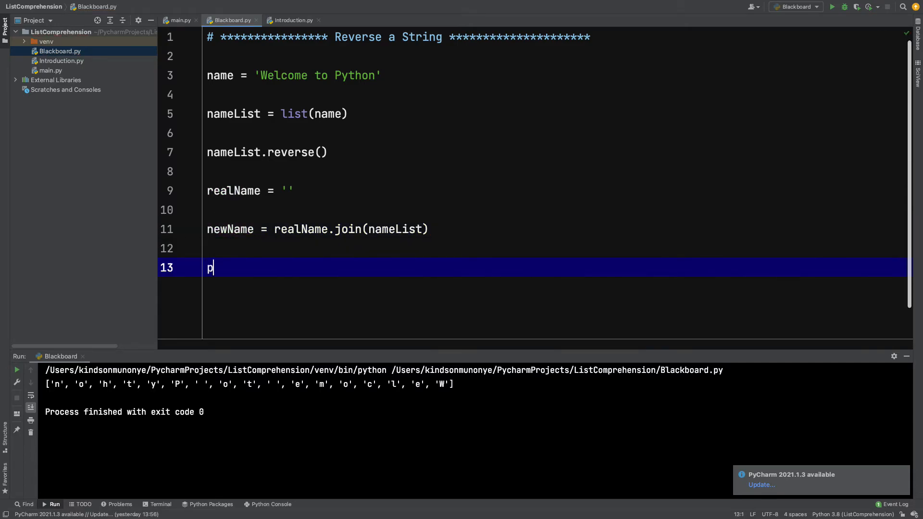
text(rint(newName))
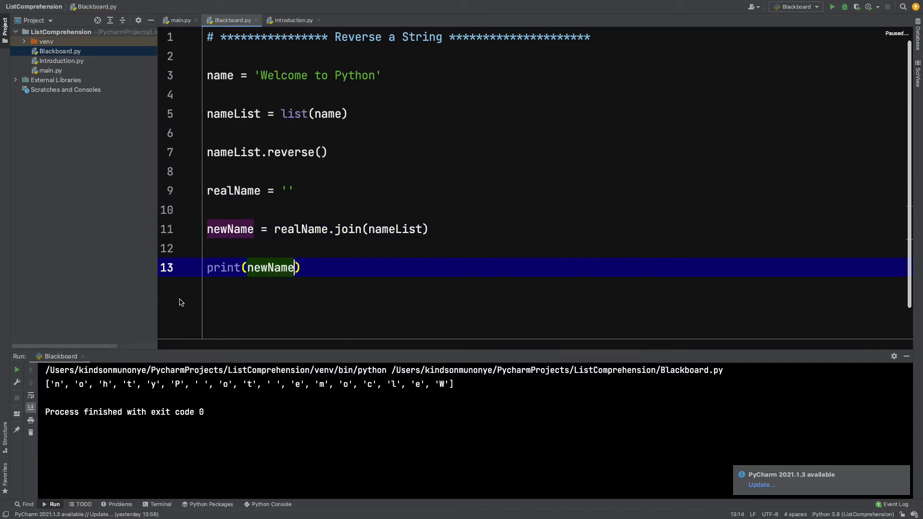
Step: Run the script so the console prints 'nohtyP ot emocleW'
click(16, 369)
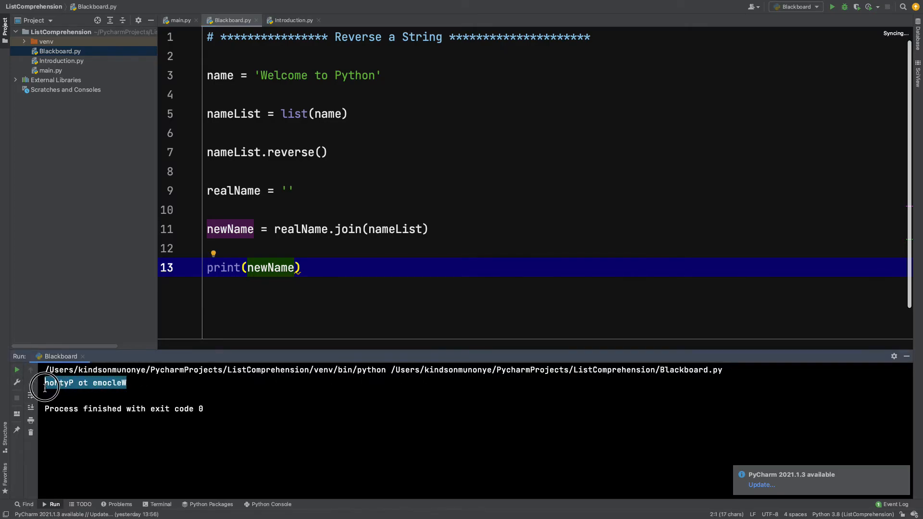
mouse_move(307, 171)
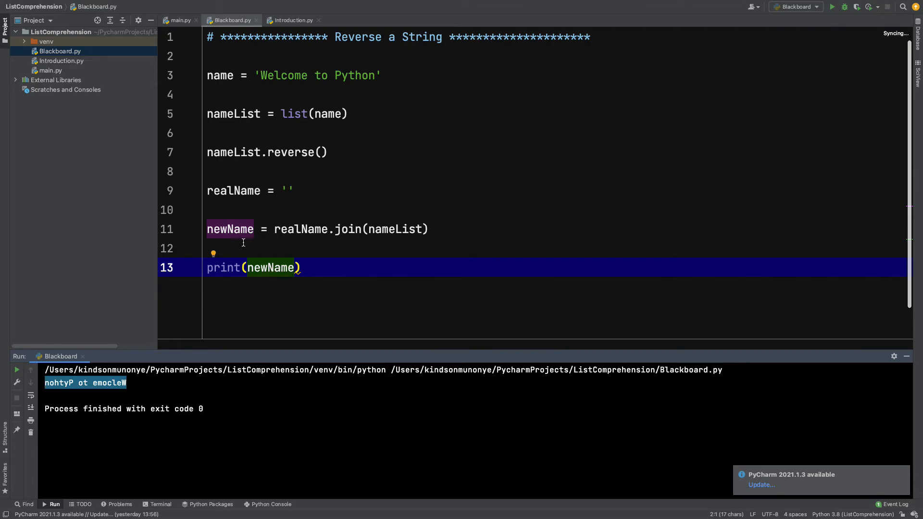
mouse_move(298, 163)
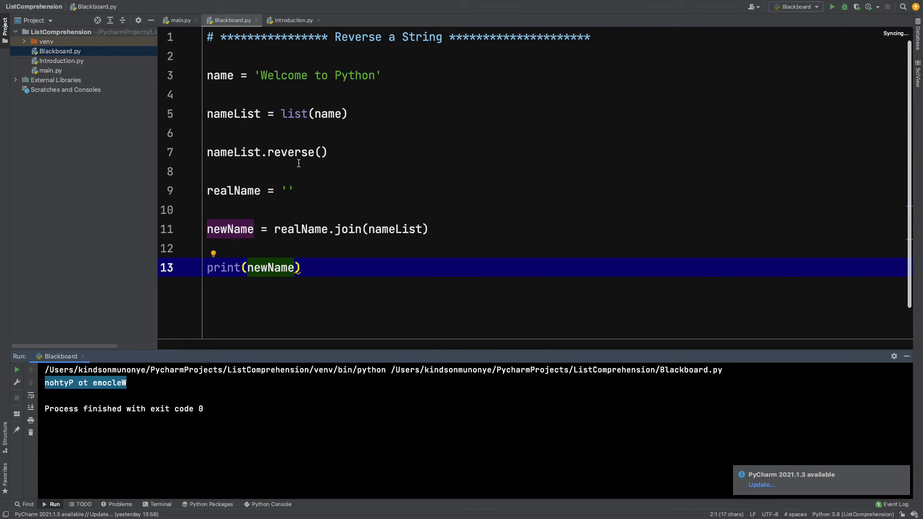
mouse_move(255, 247)
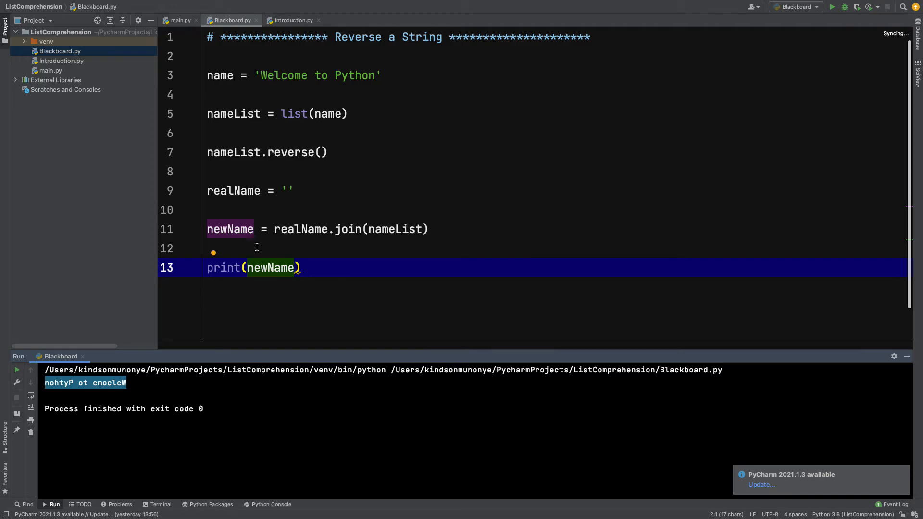
mouse_move(320, 93)
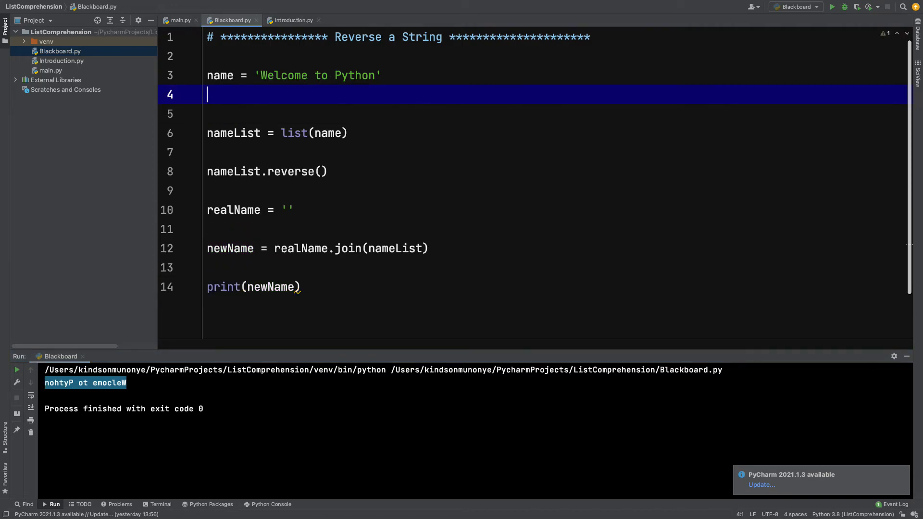
Step: Add print(name[::-1]) right after the name assignment
text(Pri)
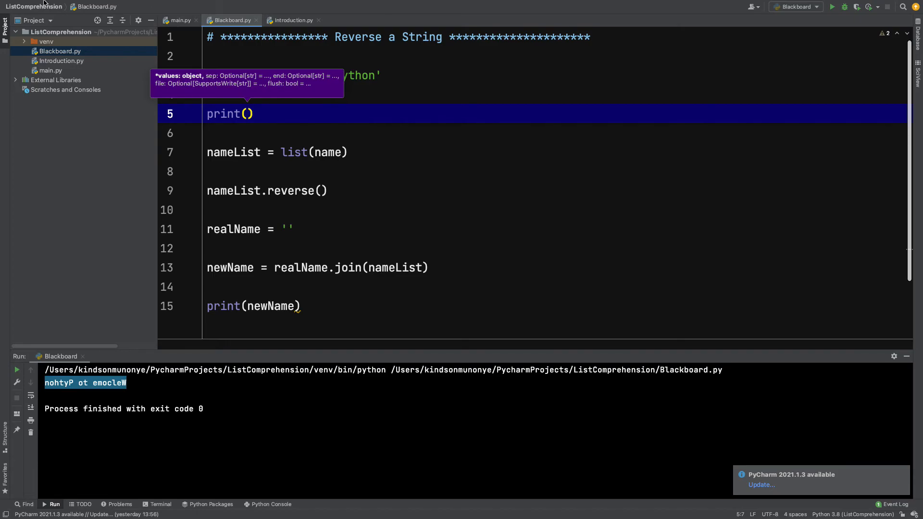
text(name[)
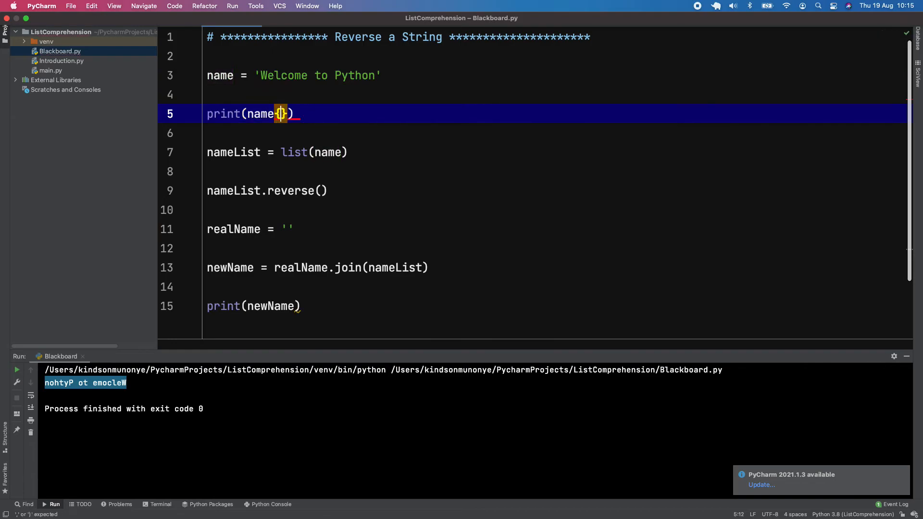
text(:)
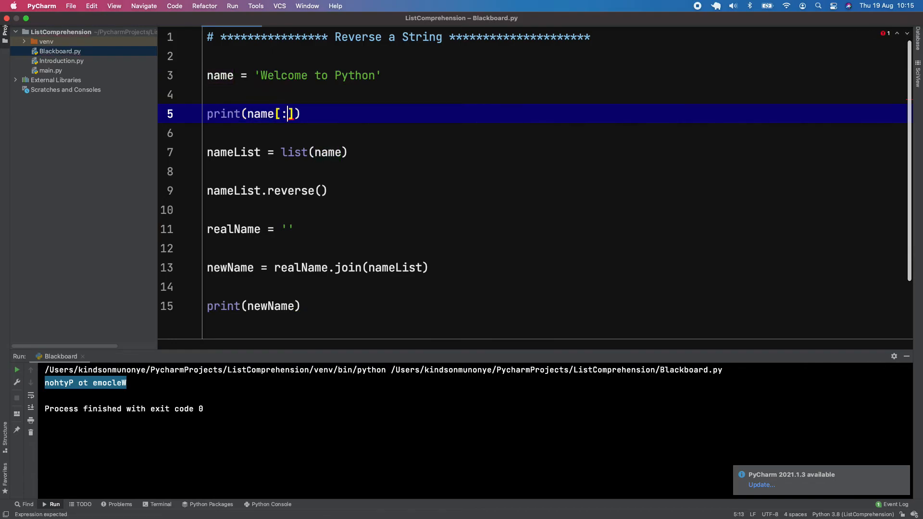
text(:-1)
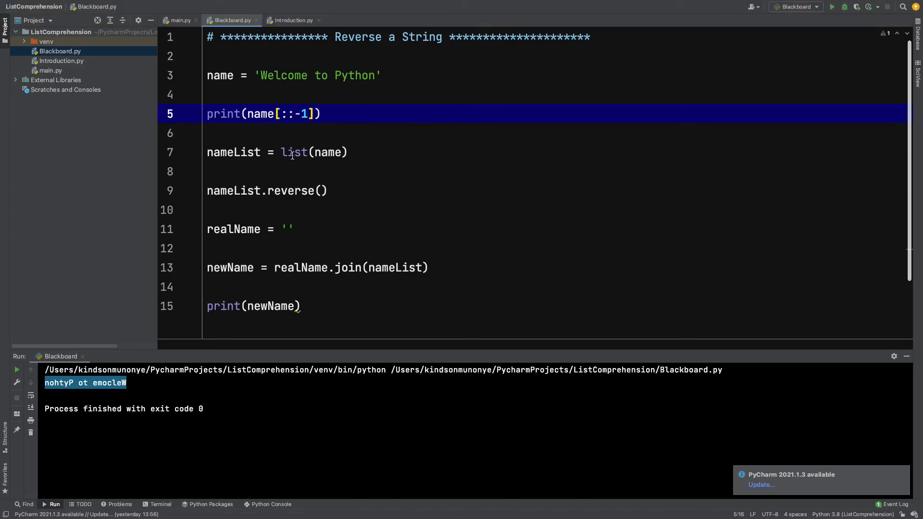
mouse_move(337, 164)
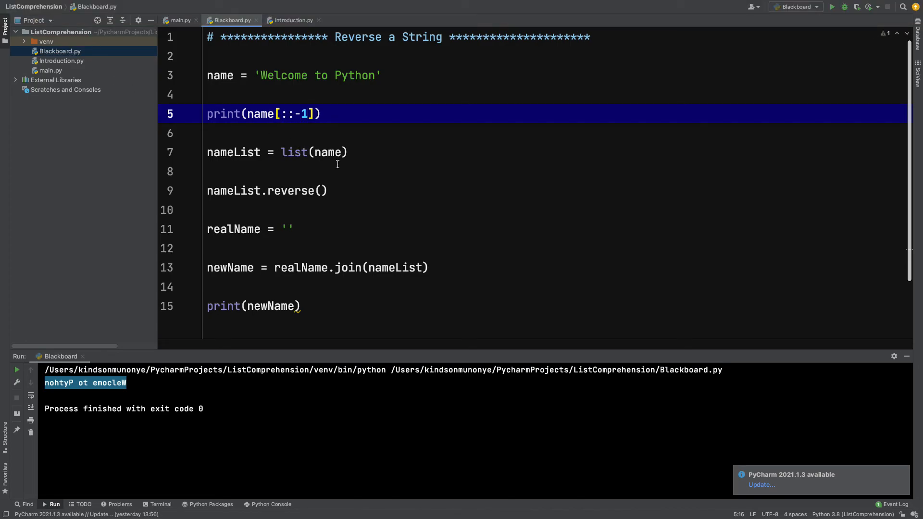
click(329, 191)
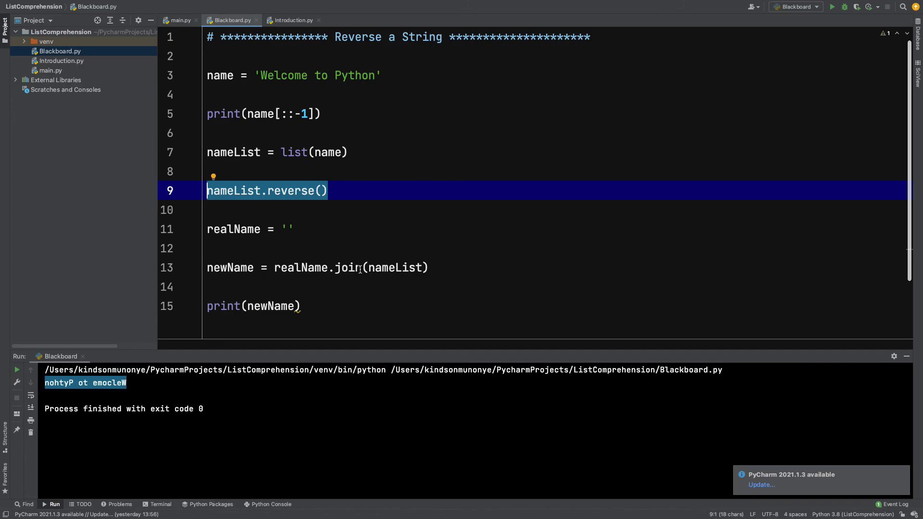
mouse_move(346, 267)
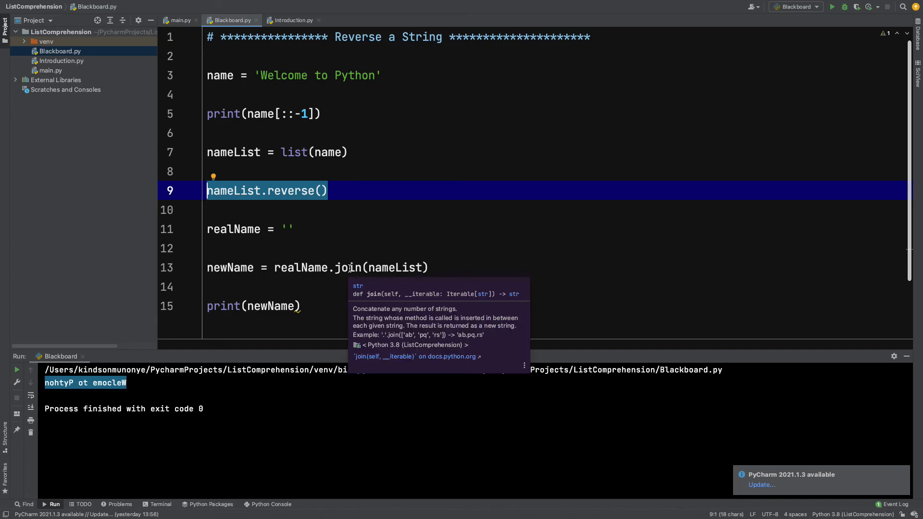